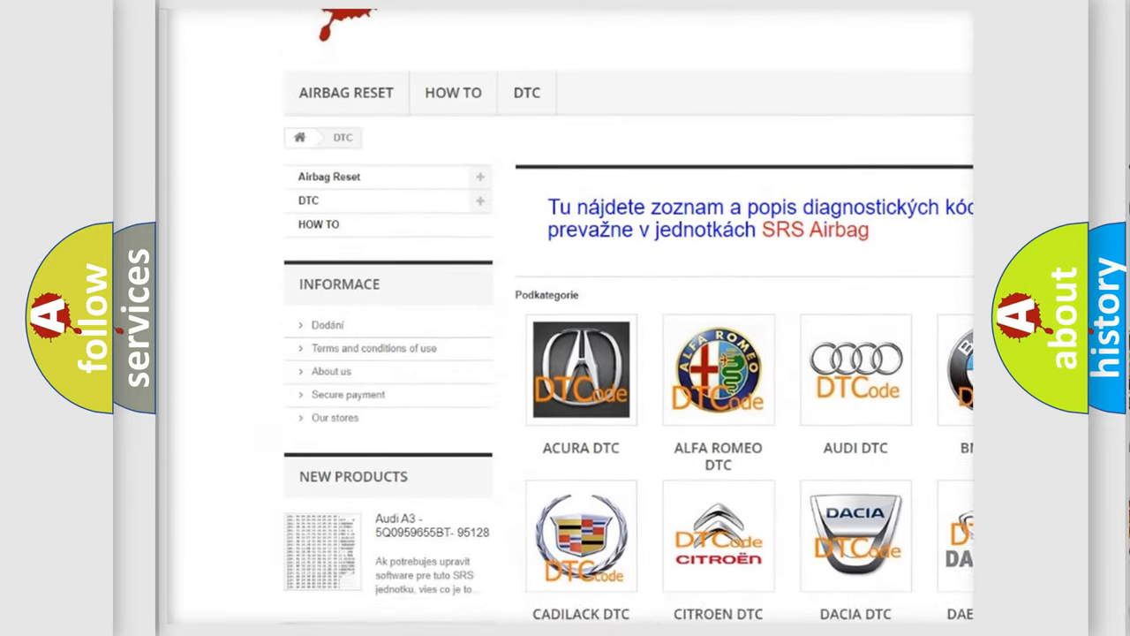
scroll(down, 3)
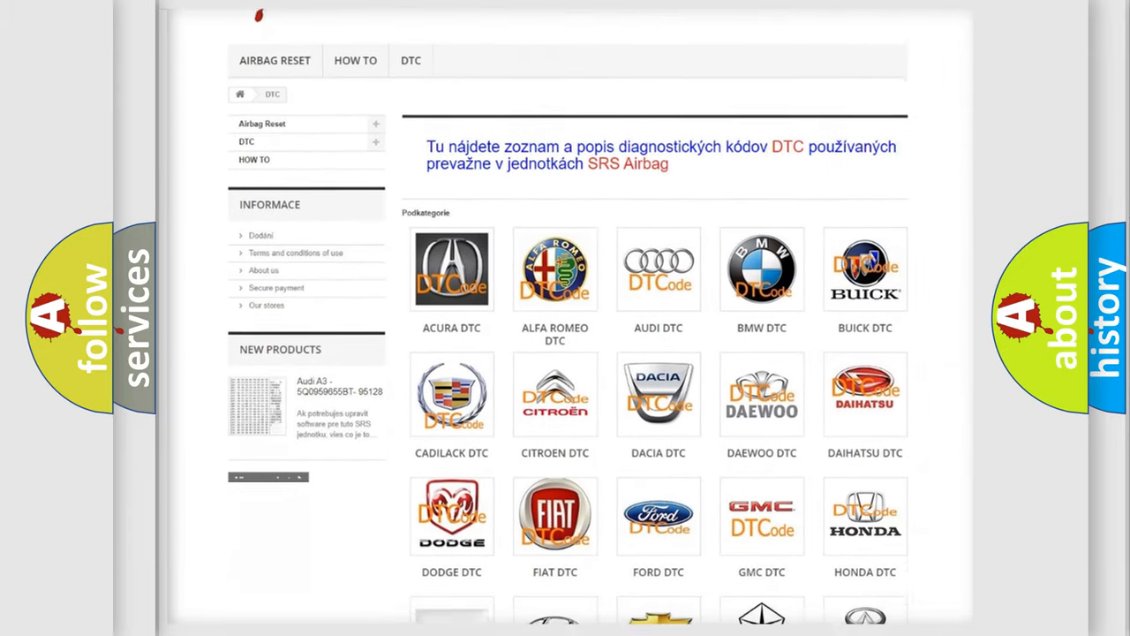
scroll(down, 3)
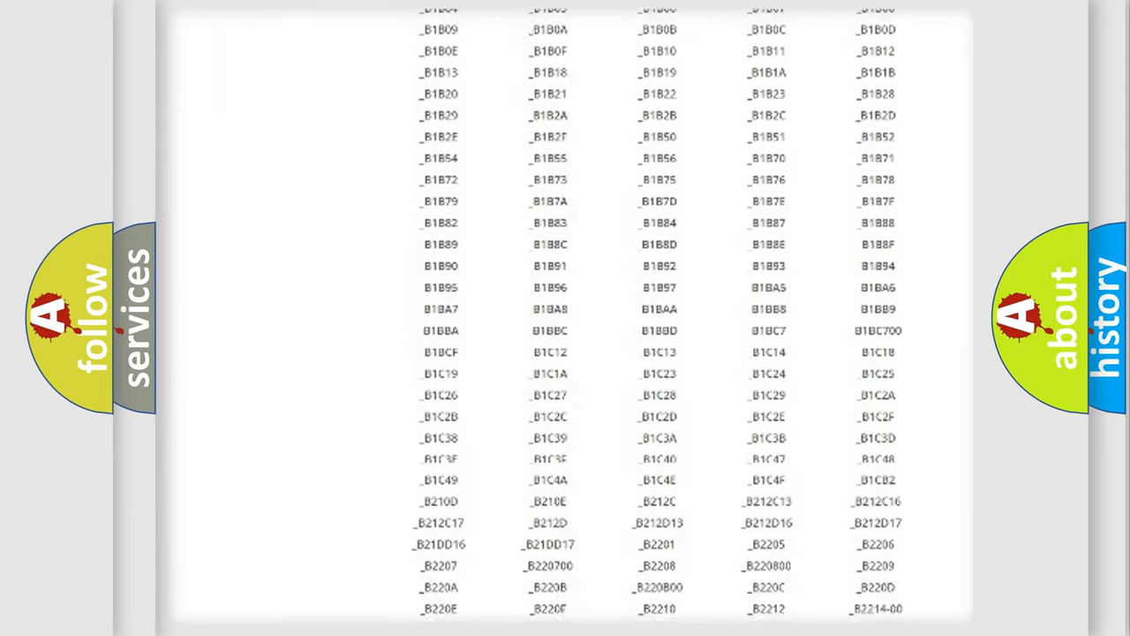
scroll(down, 3)
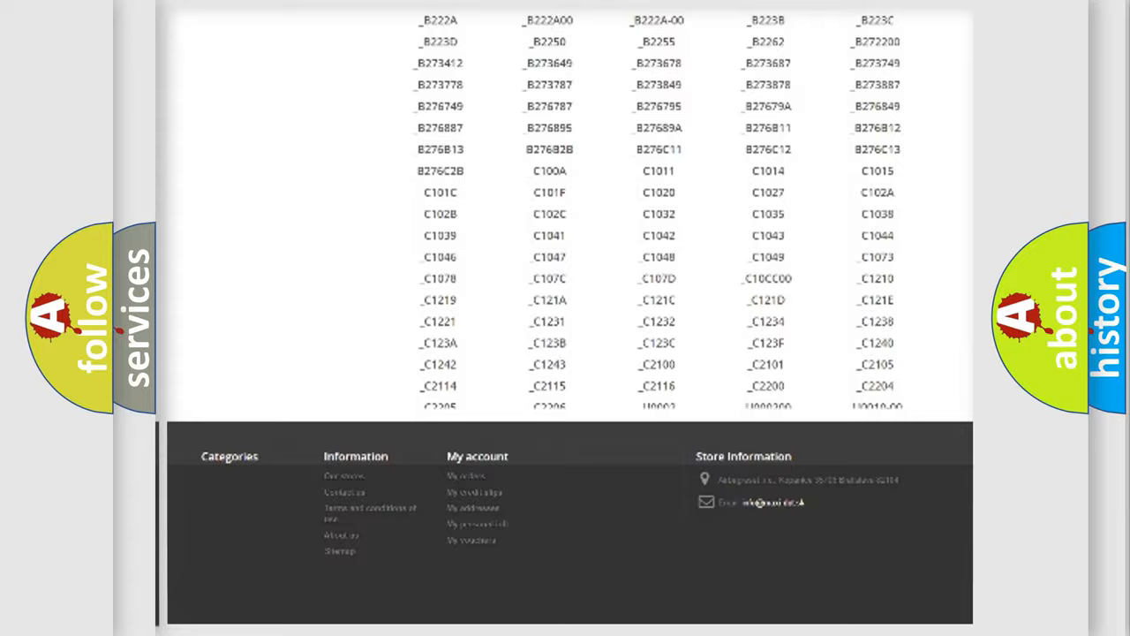
scroll(up, 3)
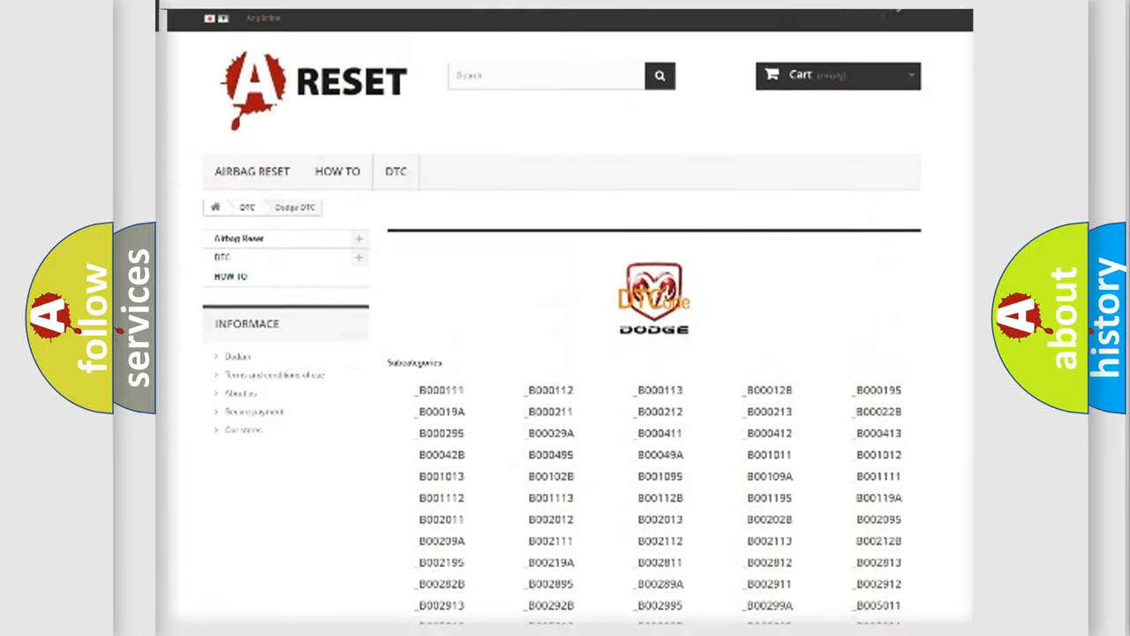